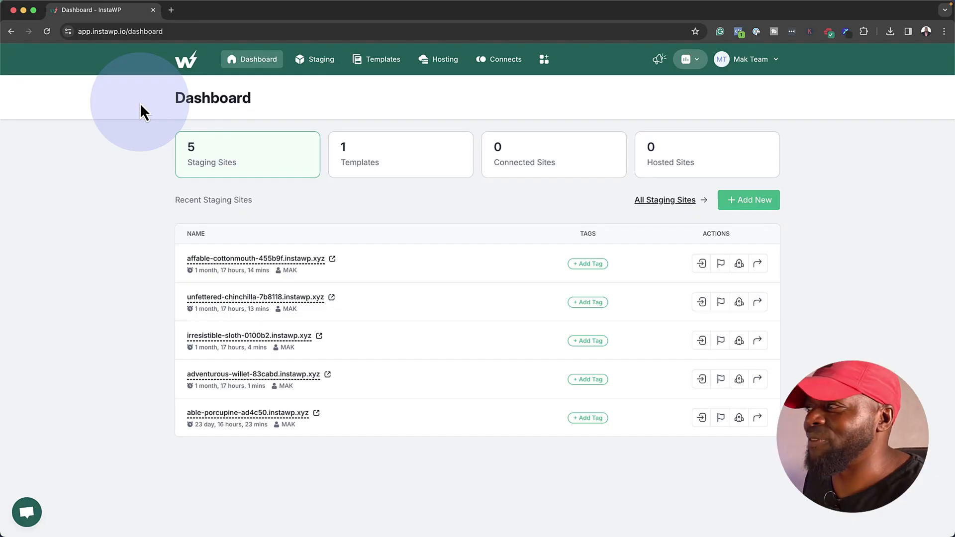
mouse_move(381, 248)
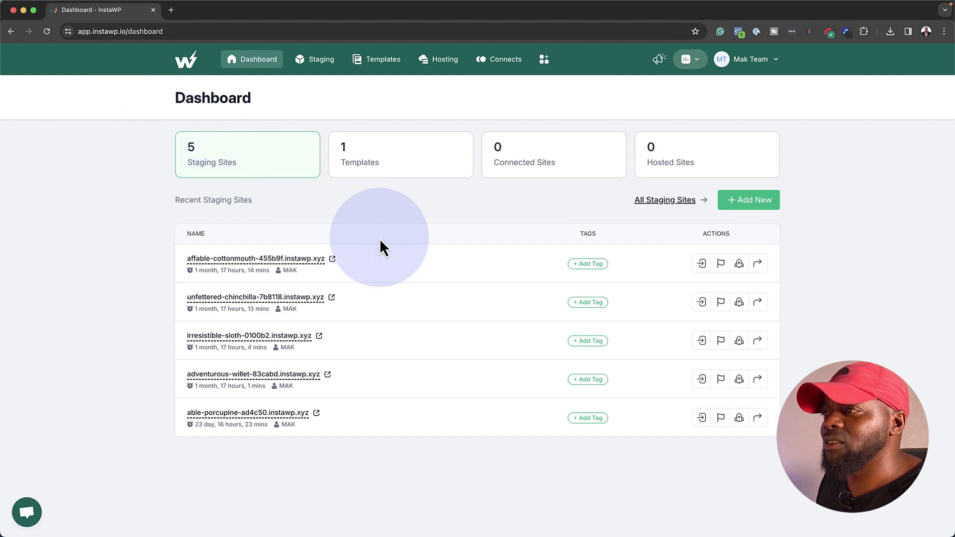
mouse_move(422, 270)
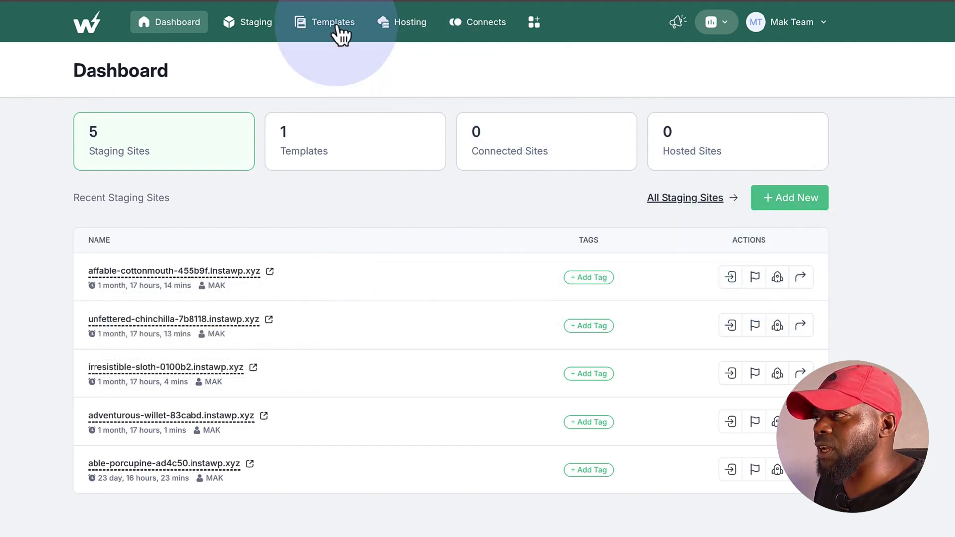
Step: Begin a new template from the affable-cottonmouth site and reach its details form
left_click(332, 21)
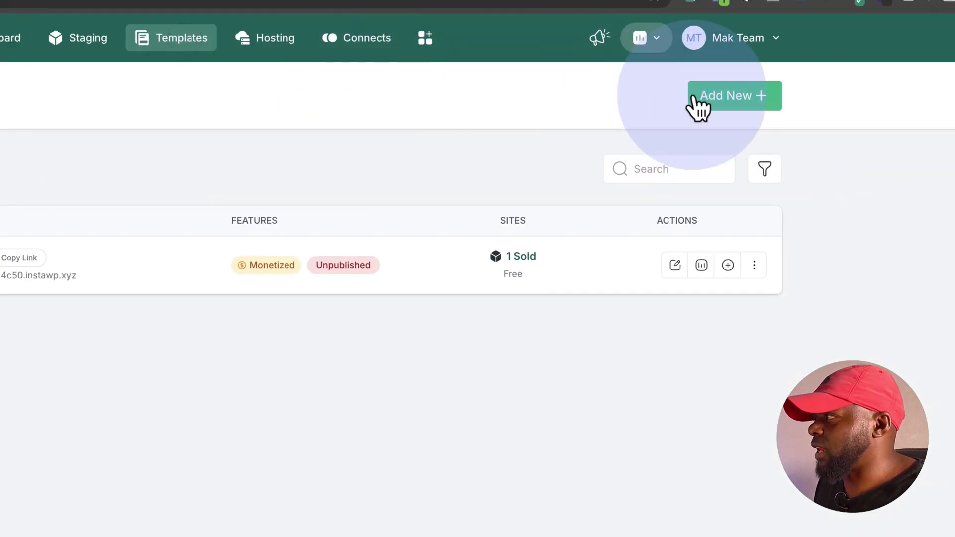
left_click(734, 95)
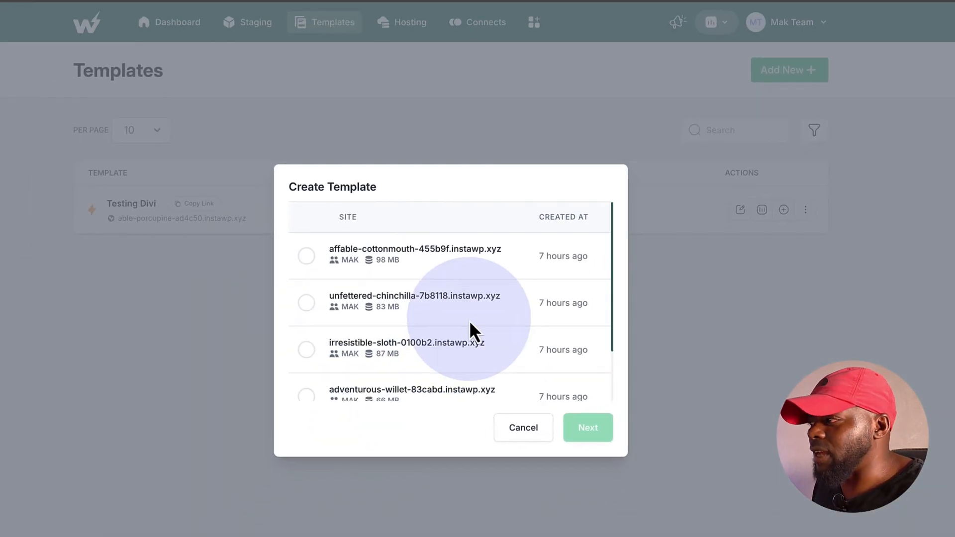
left_click(306, 256)
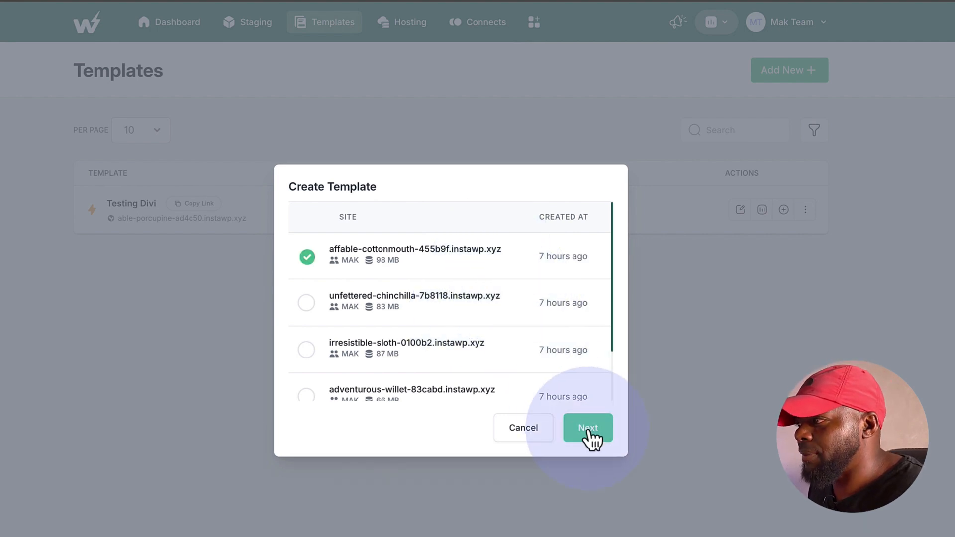
left_click(586, 427)
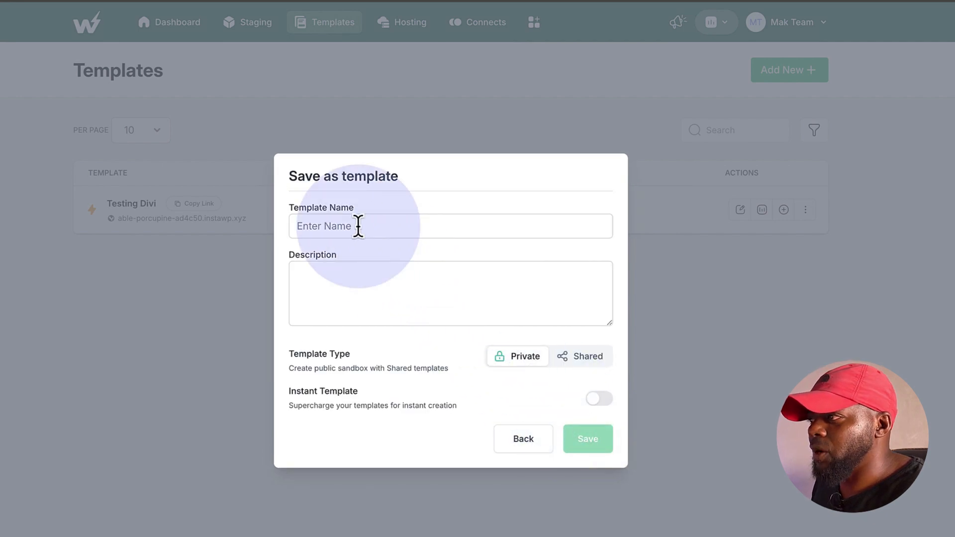
Step: Save template 'Mak Demo Site' as Shared with a lorem ipsum description
left_click(450, 226)
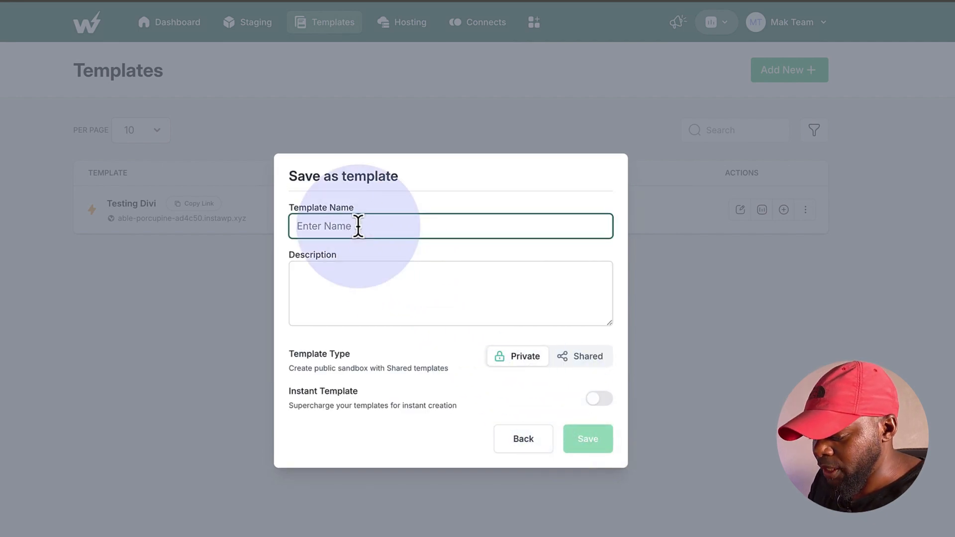
type("Mak Demo Site")
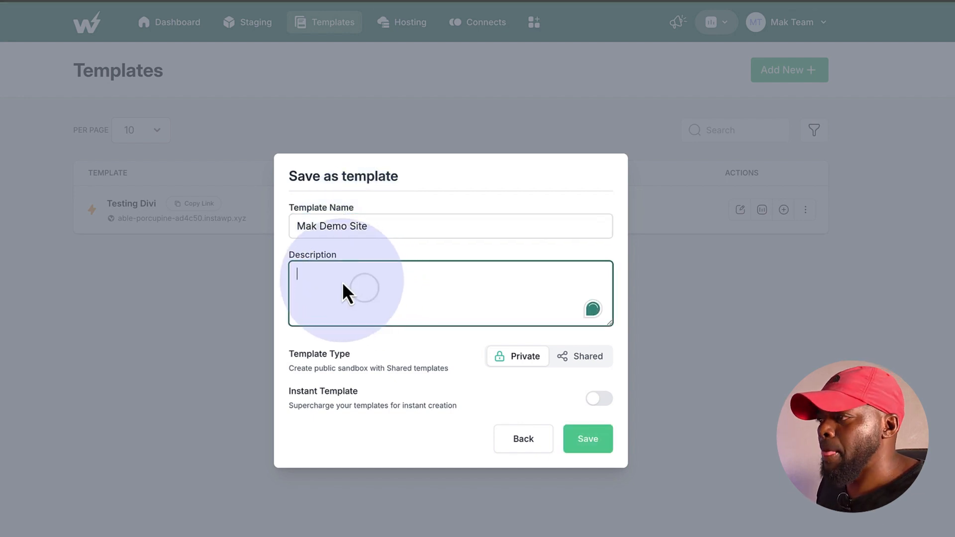
type("Lorem ipsum dolor sit amet, consectetuer adipiscing elit. Donec odio. Quisque volutpat mattis eros. Nullam malesuada erat ut turpis. Suspendisse urna nibh viverra non semper suscipit posuere a pede.")
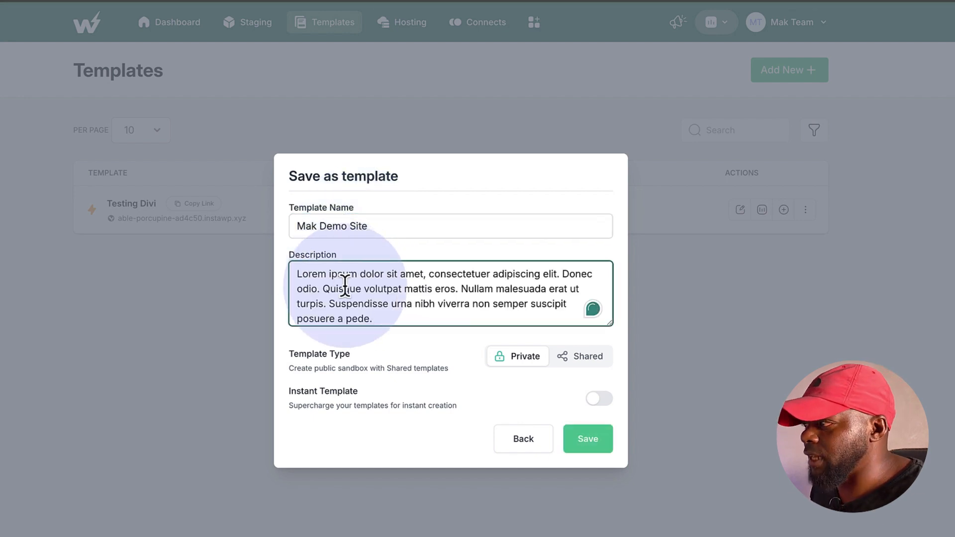
mouse_move(458, 383)
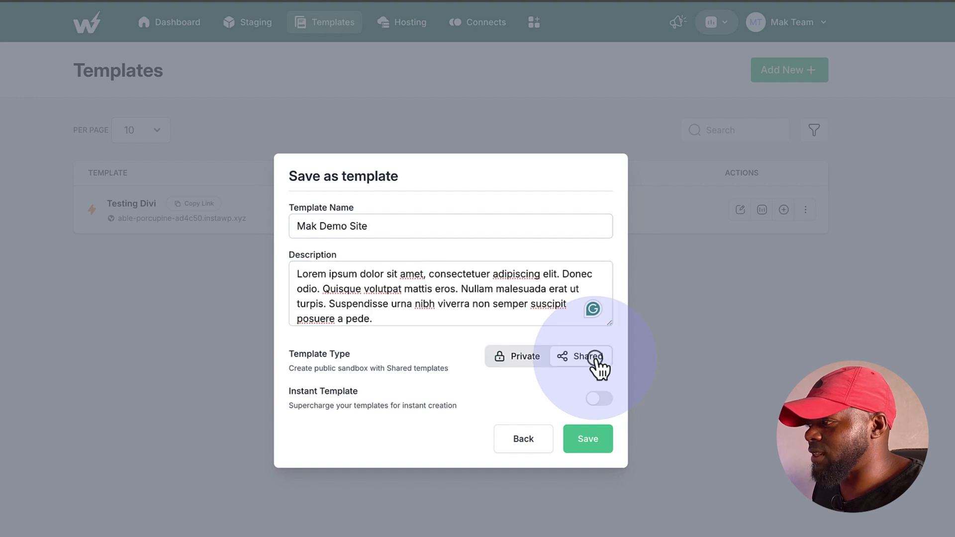
left_click(580, 356)
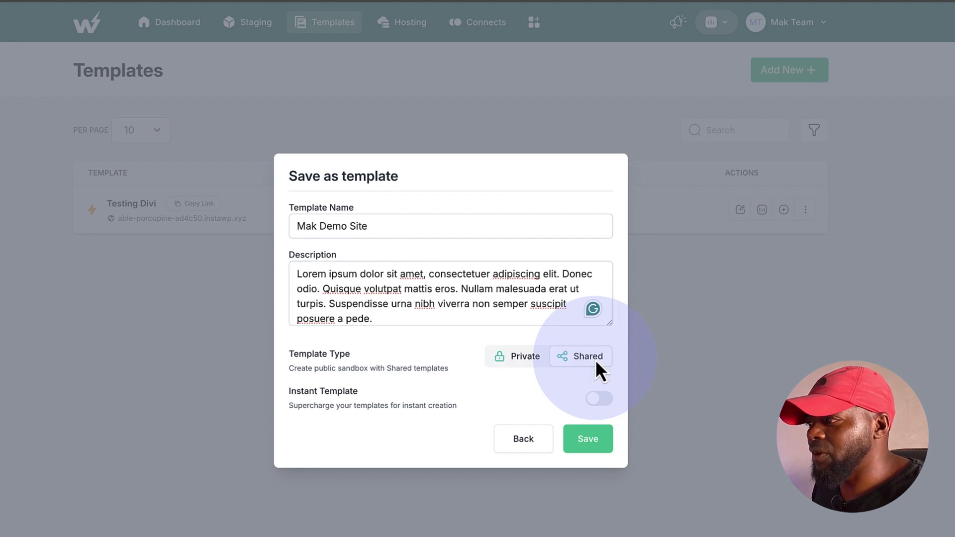
mouse_move(586, 438)
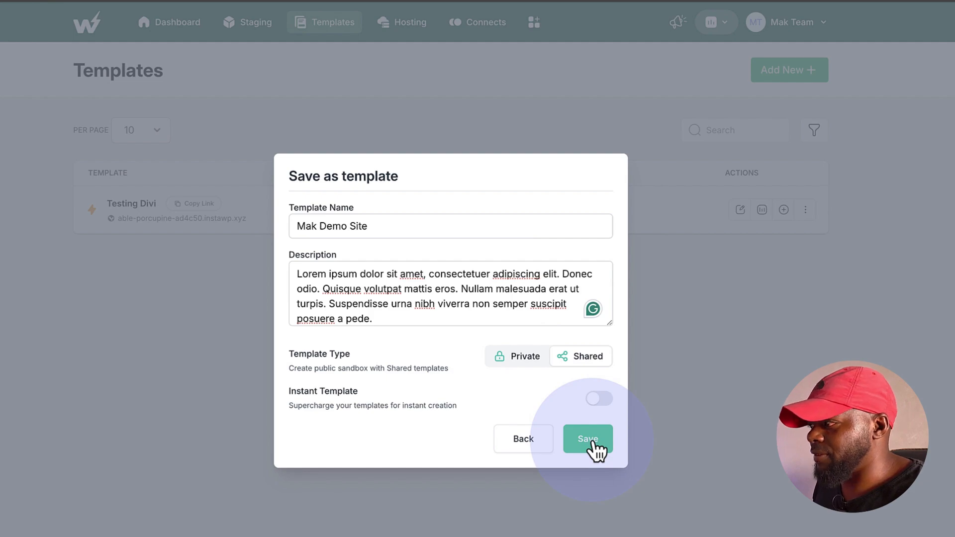
left_click(587, 438)
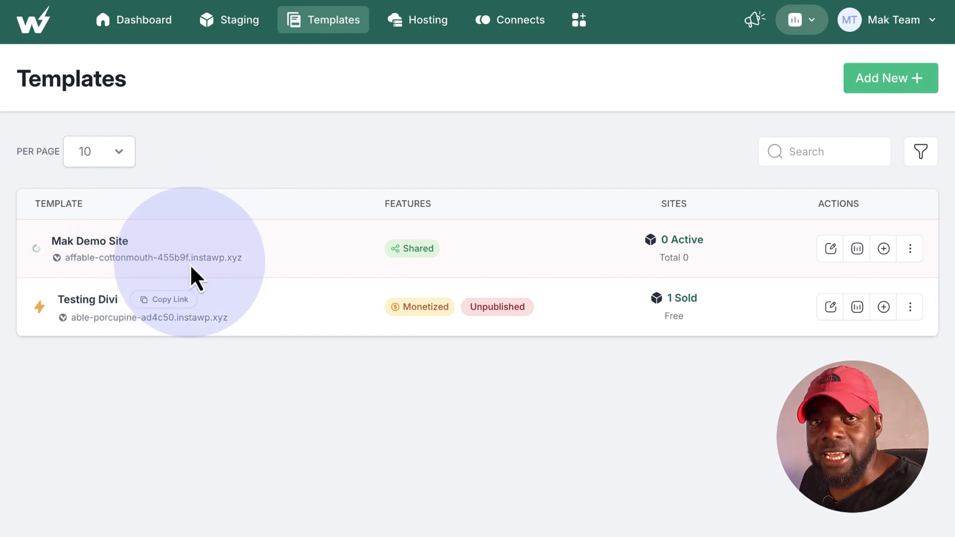
mouse_move(856, 248)
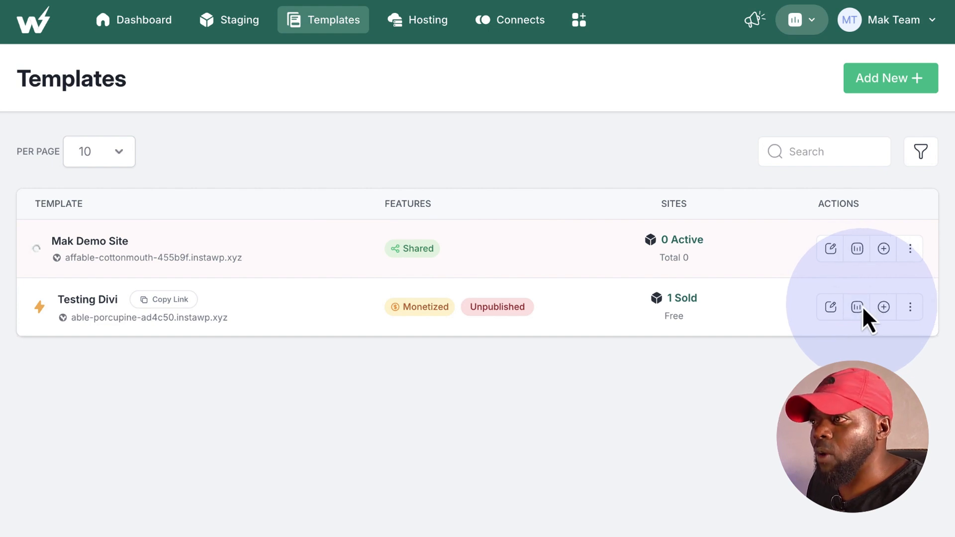
mouse_move(857, 306)
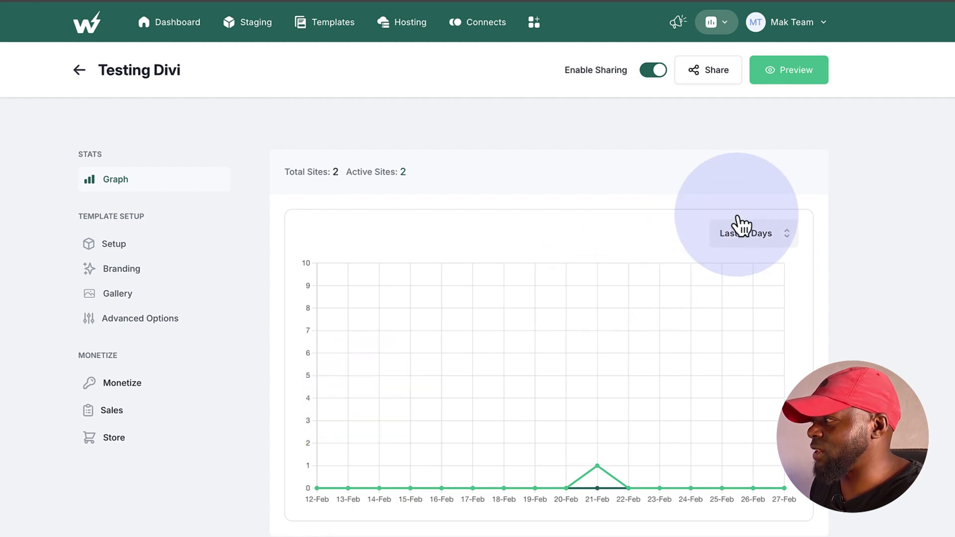
Step: Switch the Testing Divi graph to Last Week and return to Templates
left_click(747, 234)
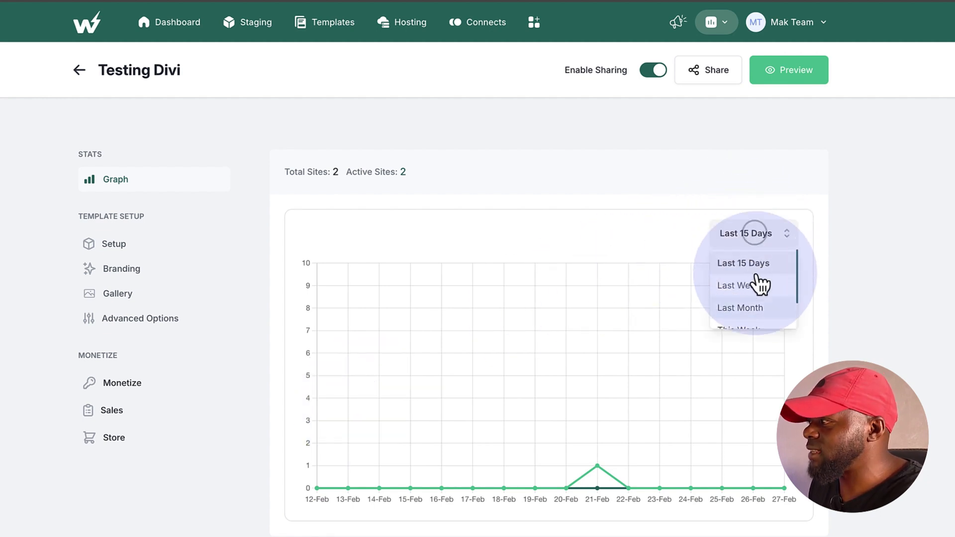
left_click(734, 284)
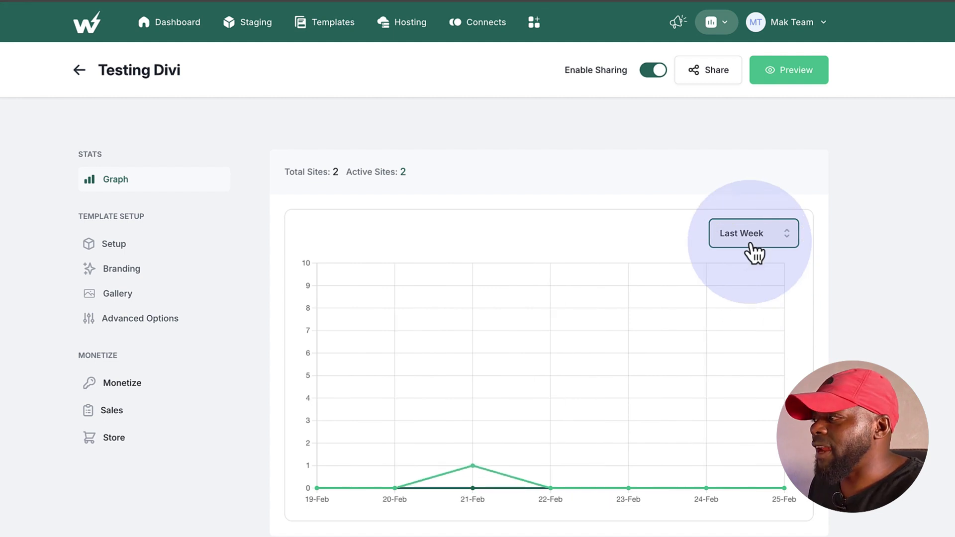
mouse_move(768, 400)
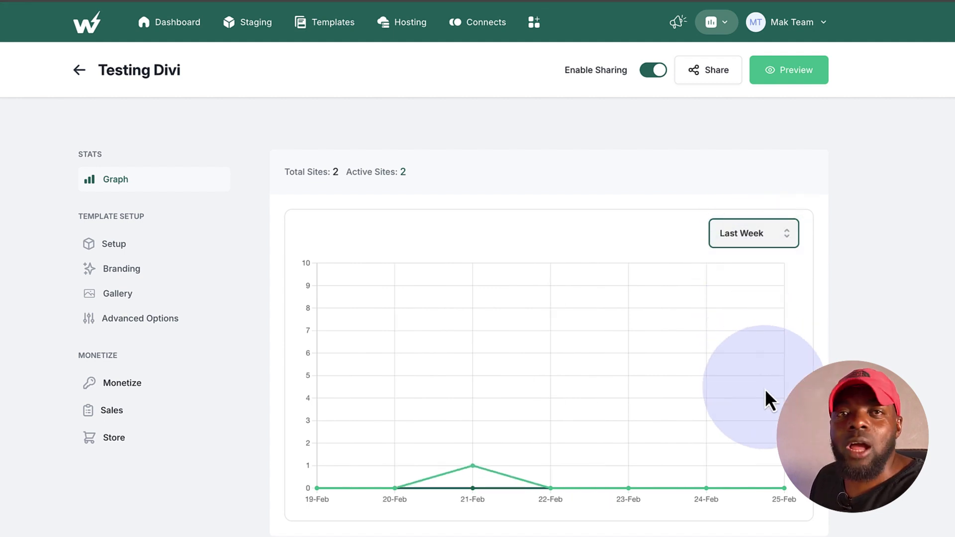
mouse_move(220, 147)
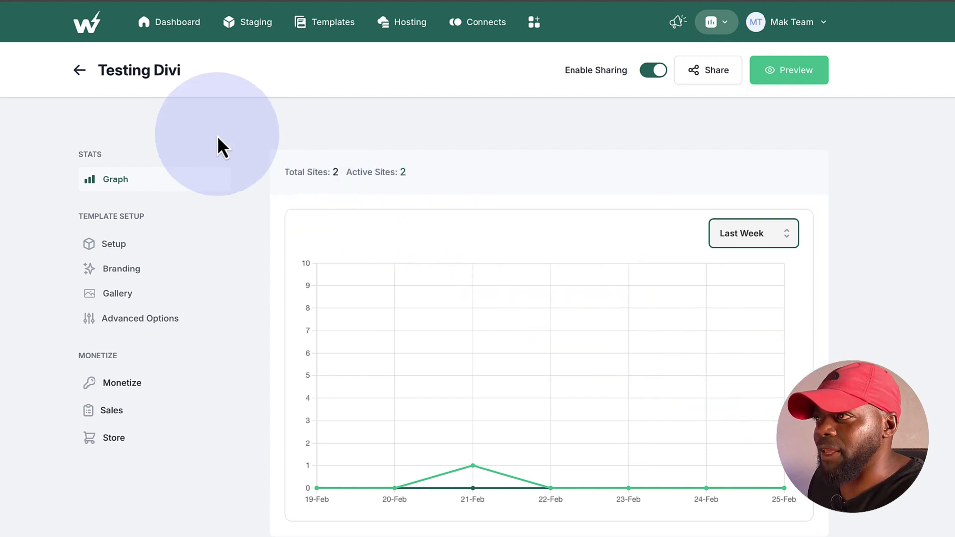
left_click(324, 22)
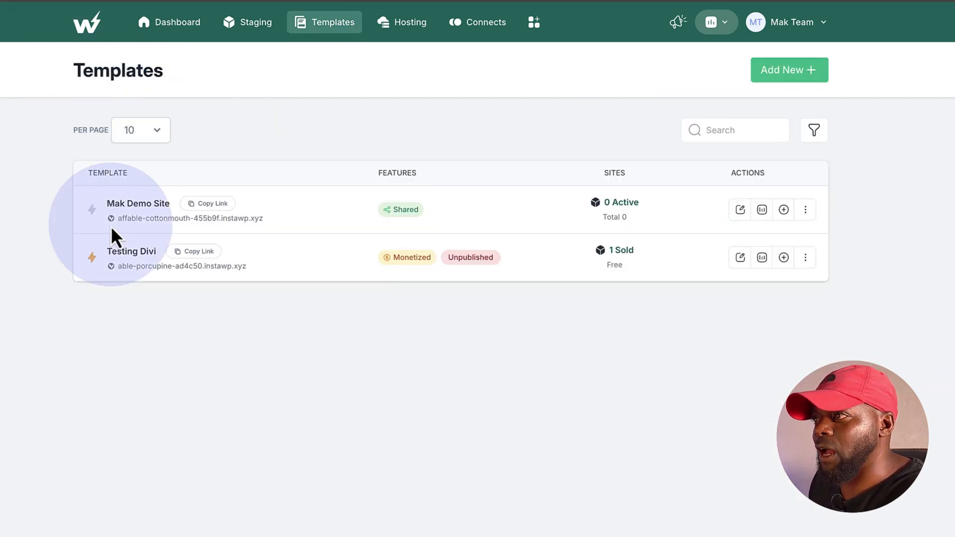
mouse_move(228, 210)
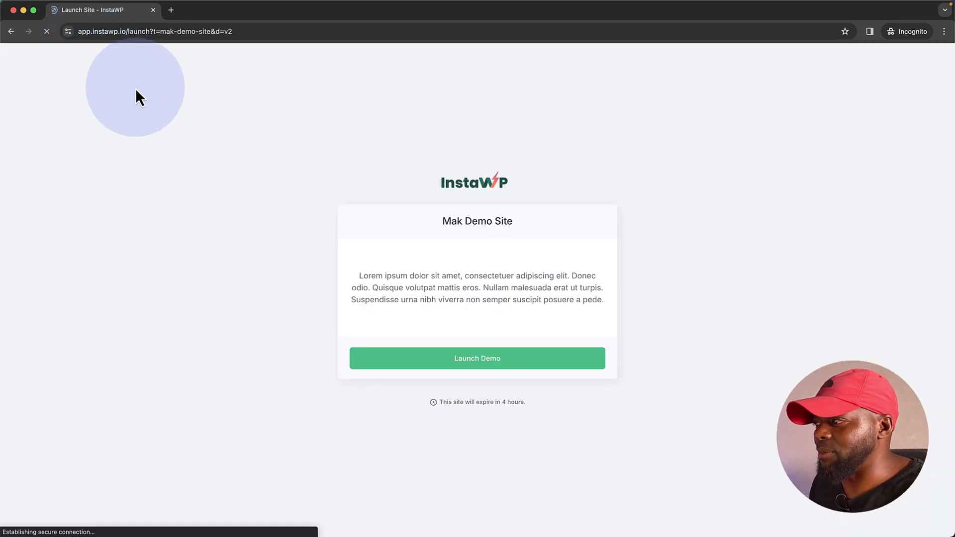
mouse_move(451, 417)
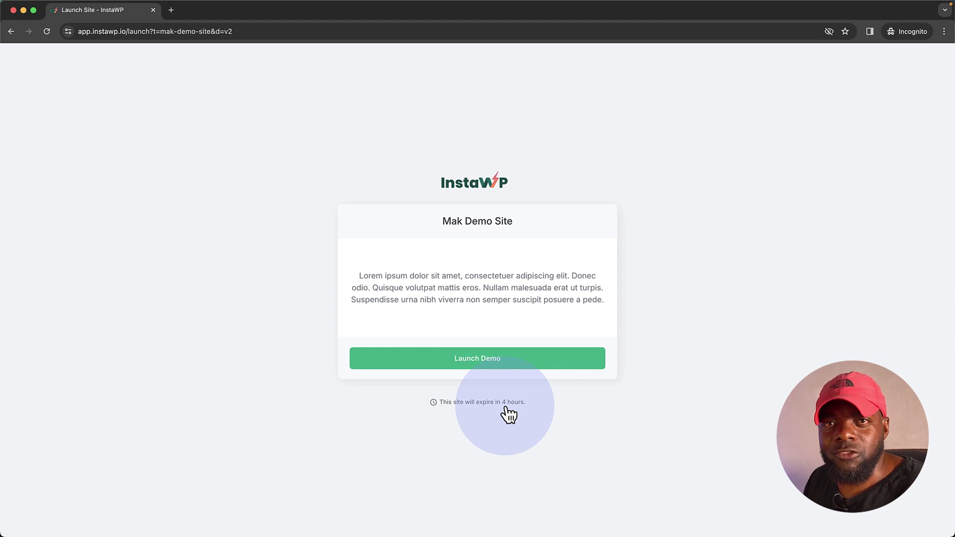
mouse_move(490, 364)
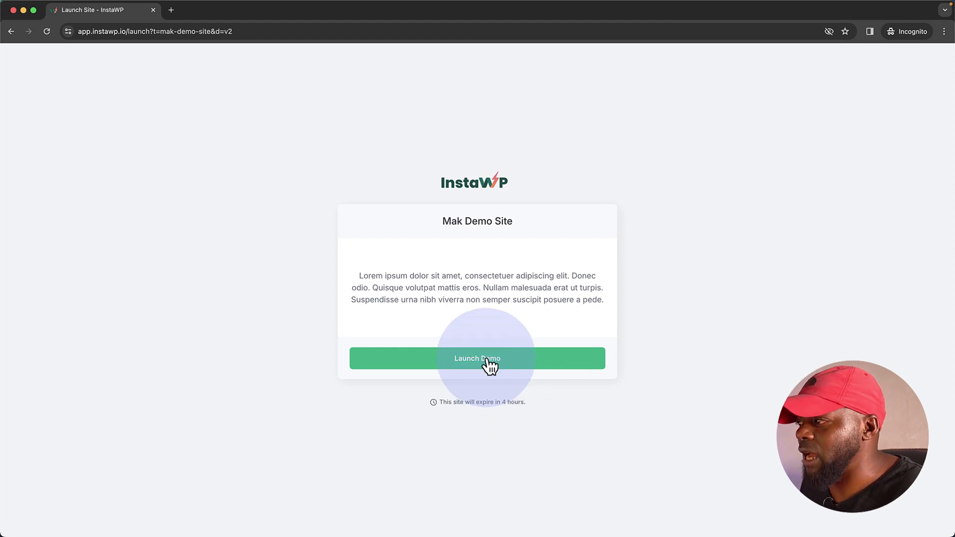
Step: Launch the Mak Demo Site demo using an autofilled email address
left_click(477, 358)
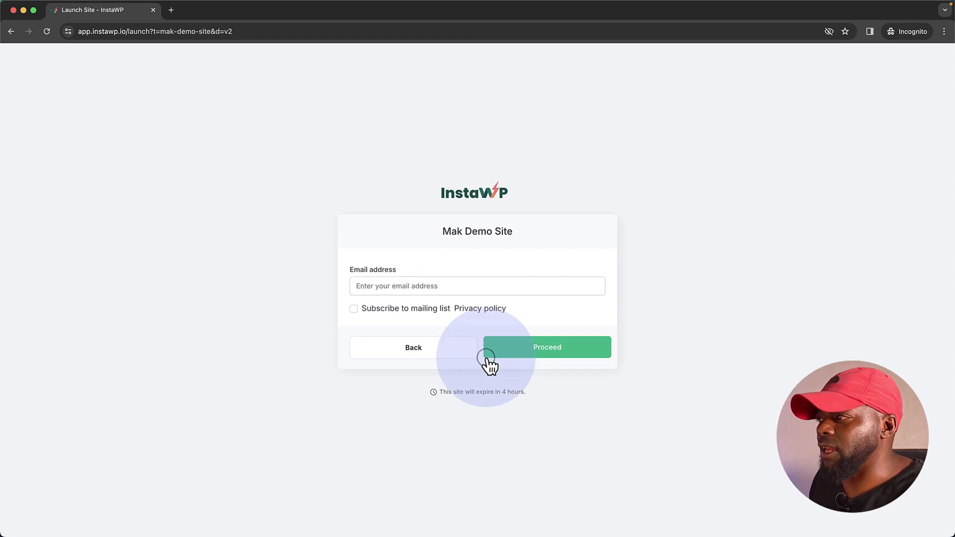
left_click(477, 285)
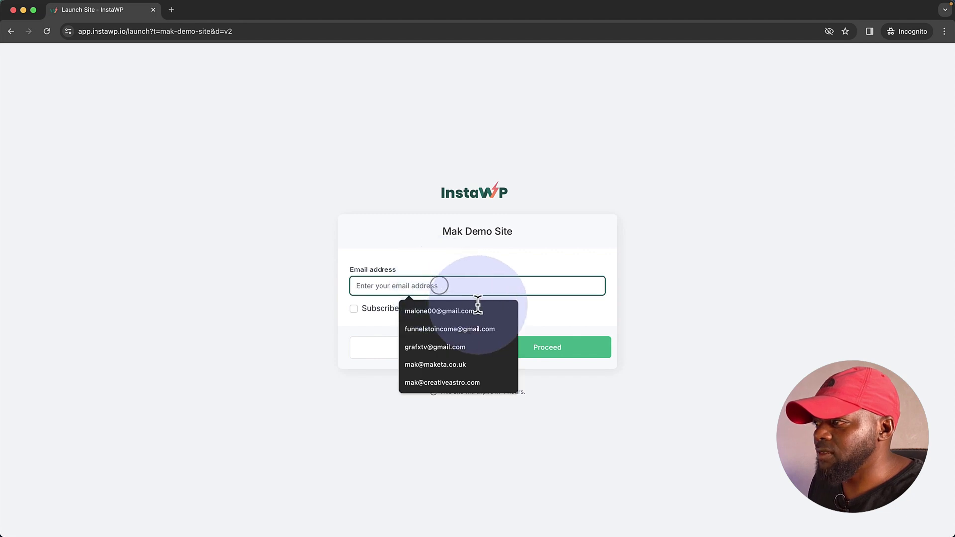
left_click(434, 364)
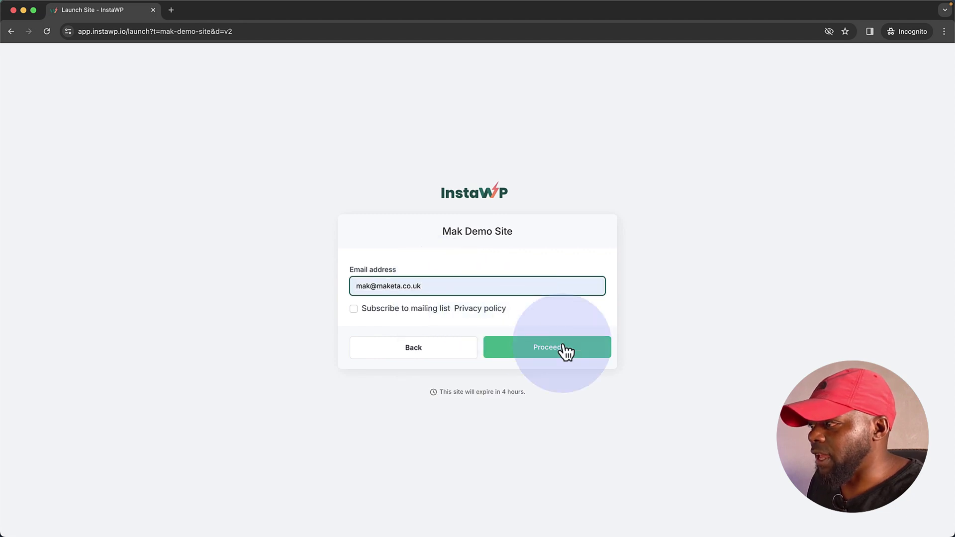
left_click(545, 347)
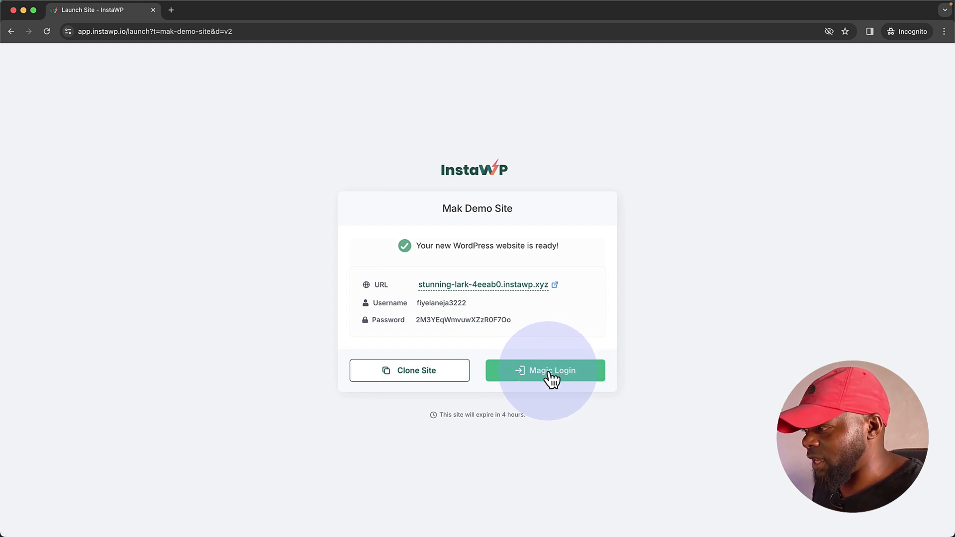
Step: Magic-login to the demo site's wp-admin and view the empty Installed Plugins page
left_click(544, 370)
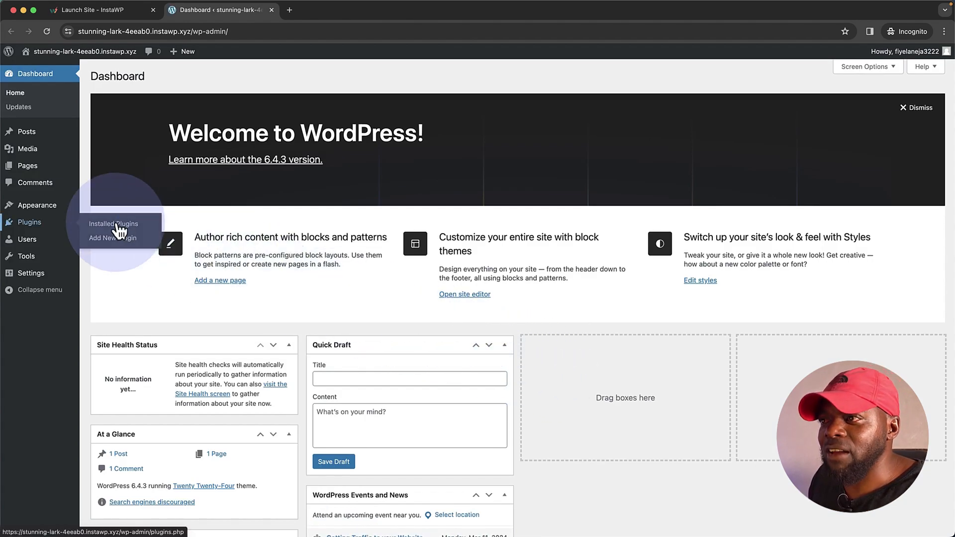
left_click(114, 223)
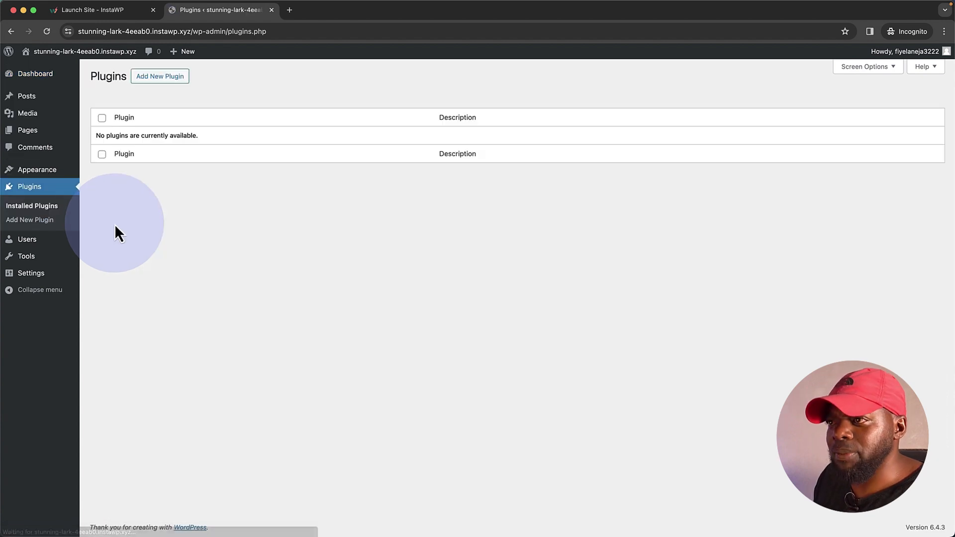
mouse_move(30, 273)
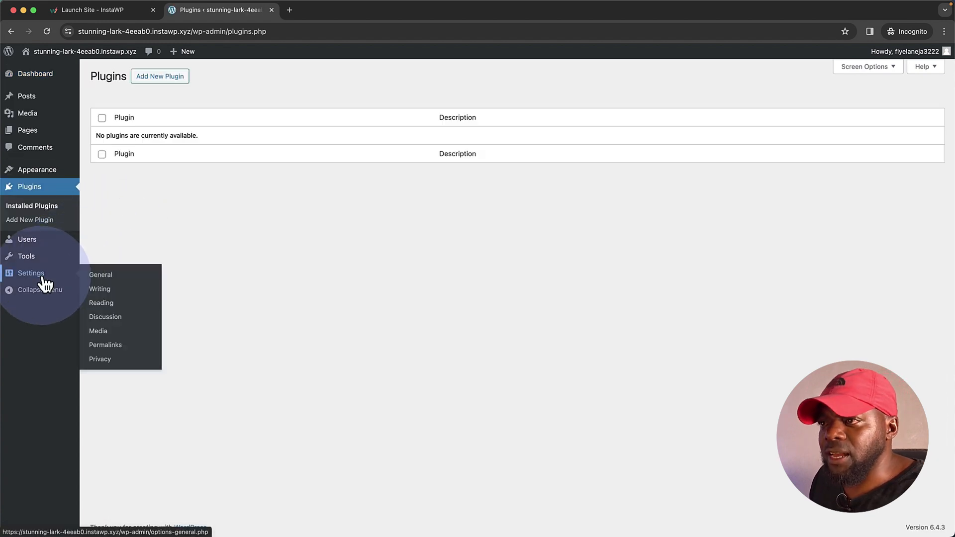